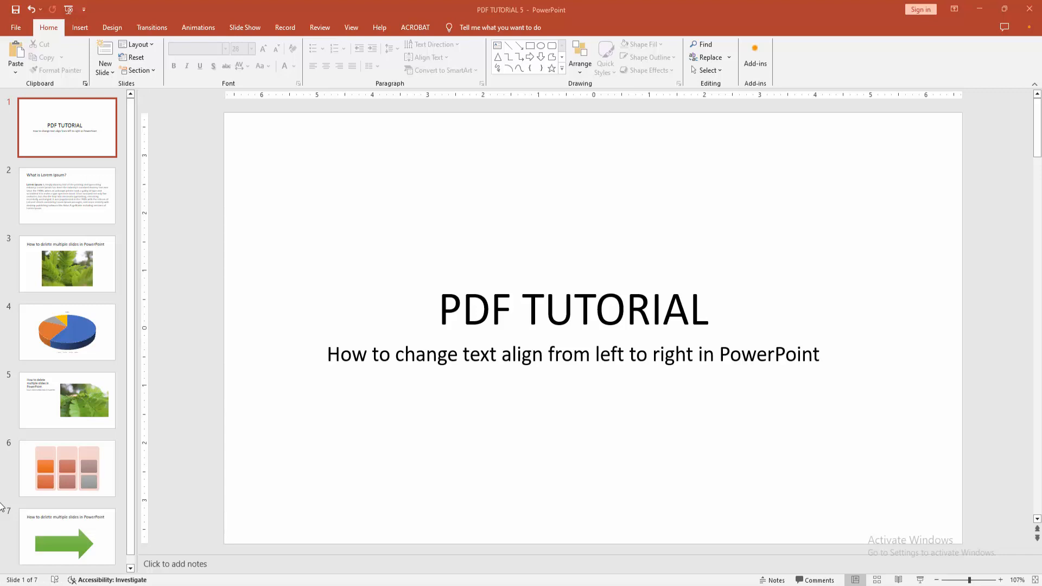
mouse_move(175, 353)
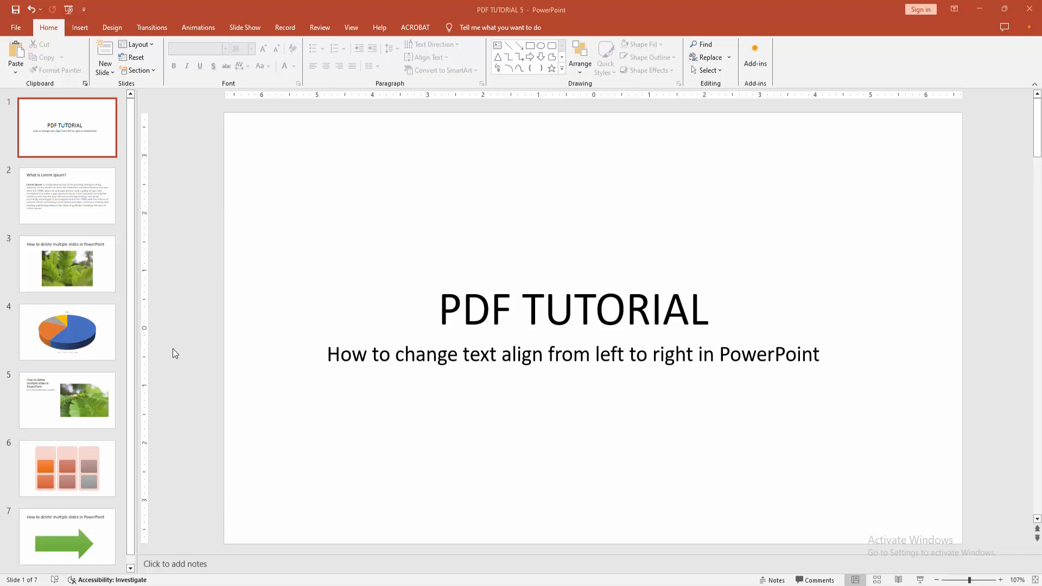
Step: Jump between slides 5 and 2, landing on slide 5 with the 'How to delete multiple slides' title
click(67, 392)
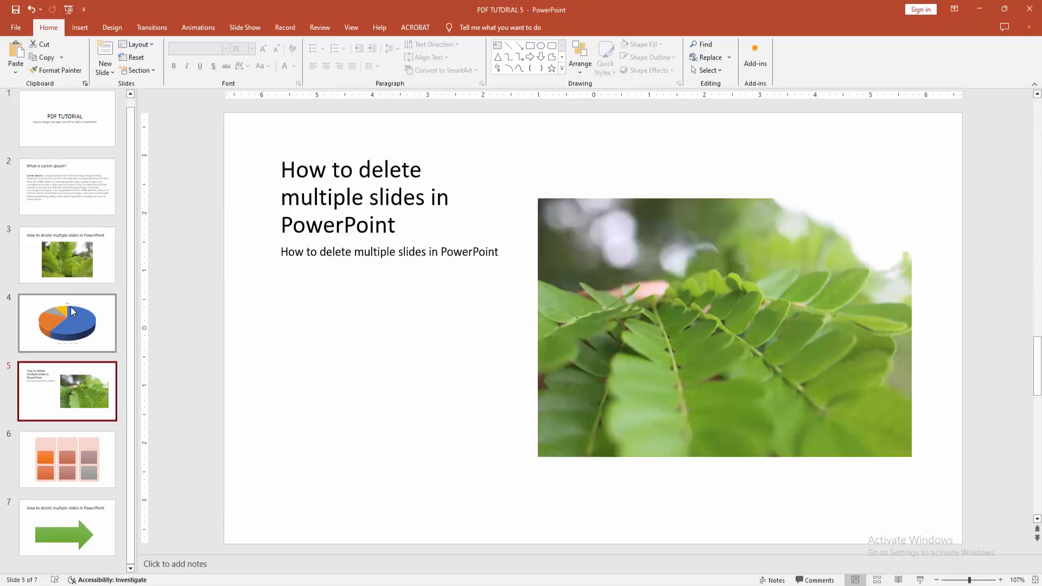
click(67, 186)
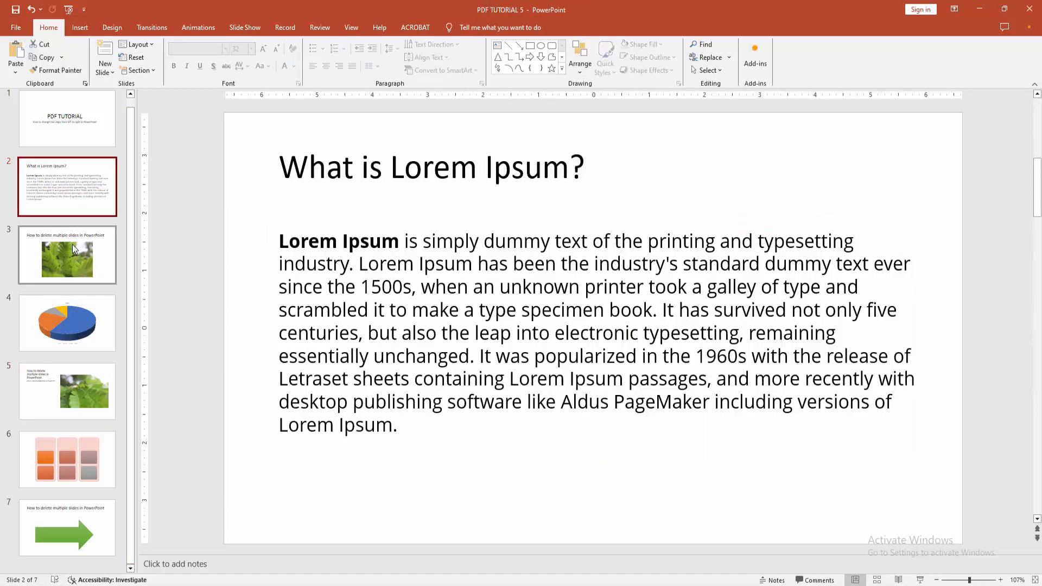
click(67, 391)
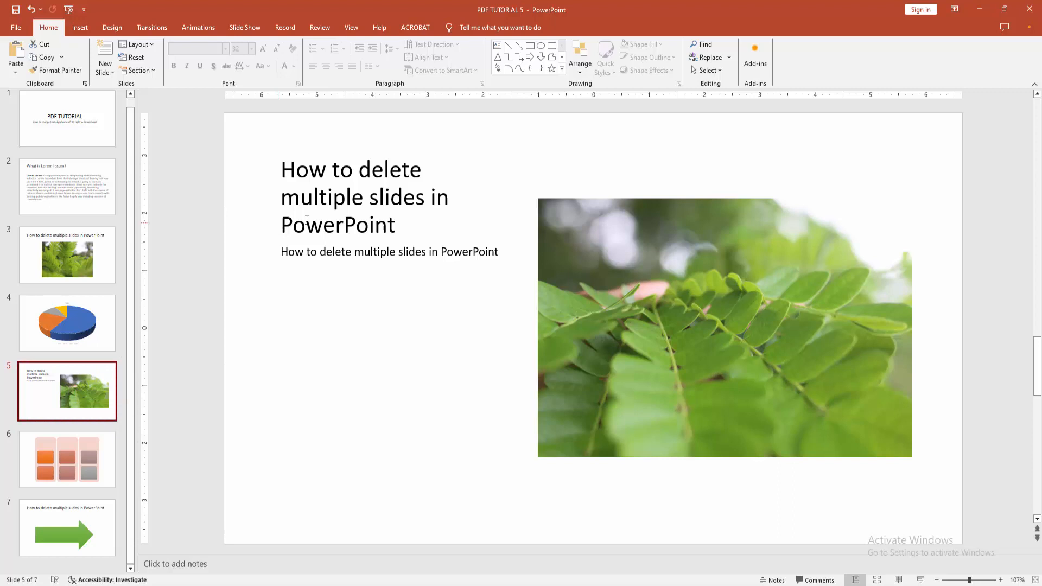
click(350, 197)
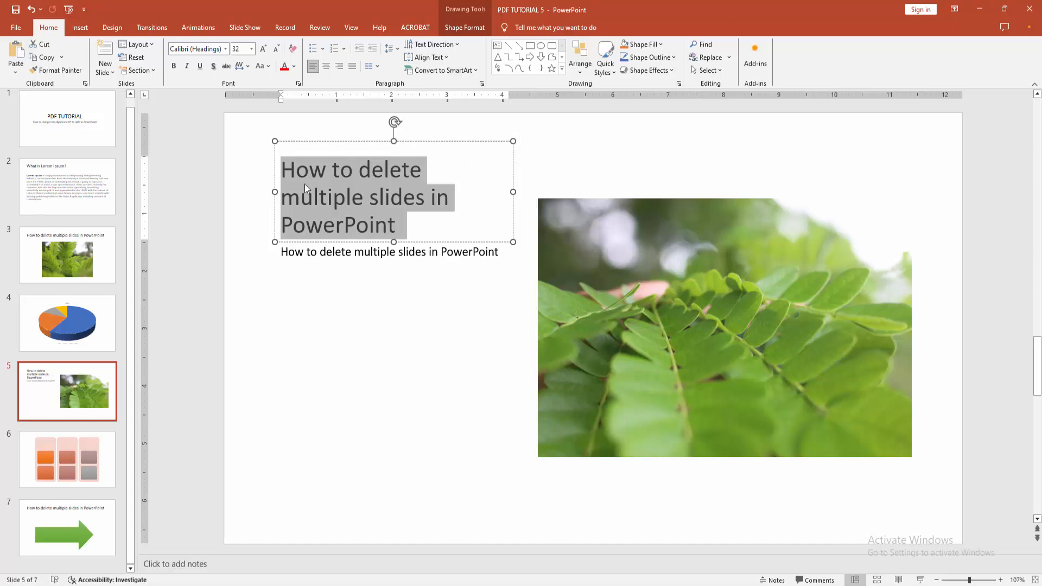
mouse_move(313, 66)
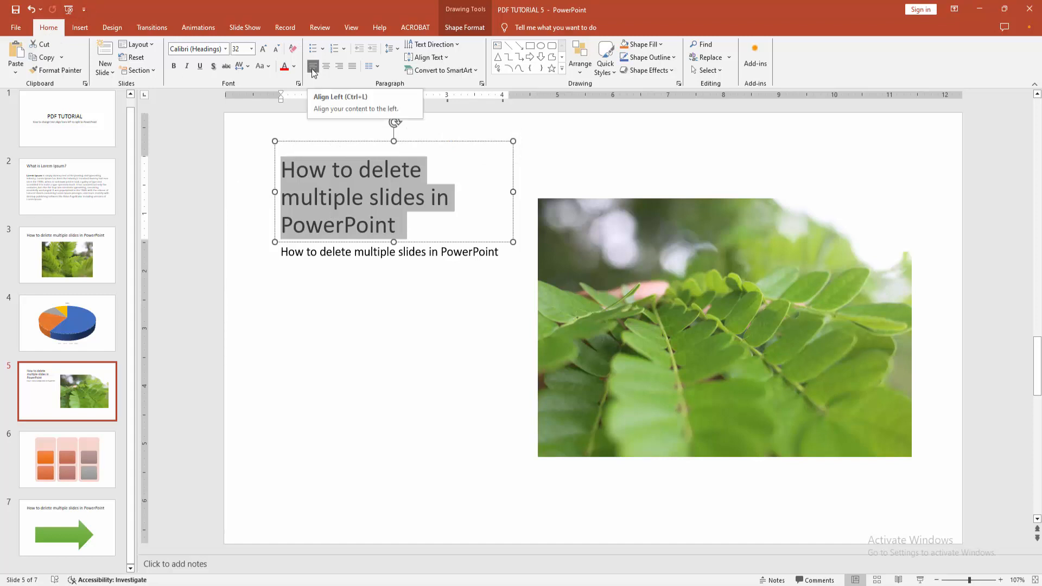
mouse_move(314, 78)
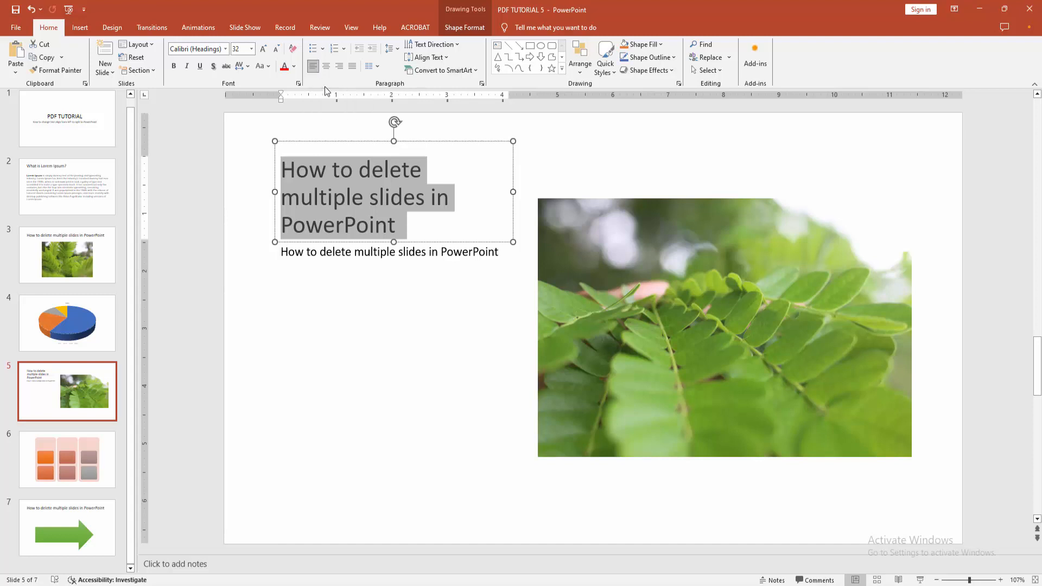
mouse_move(339, 66)
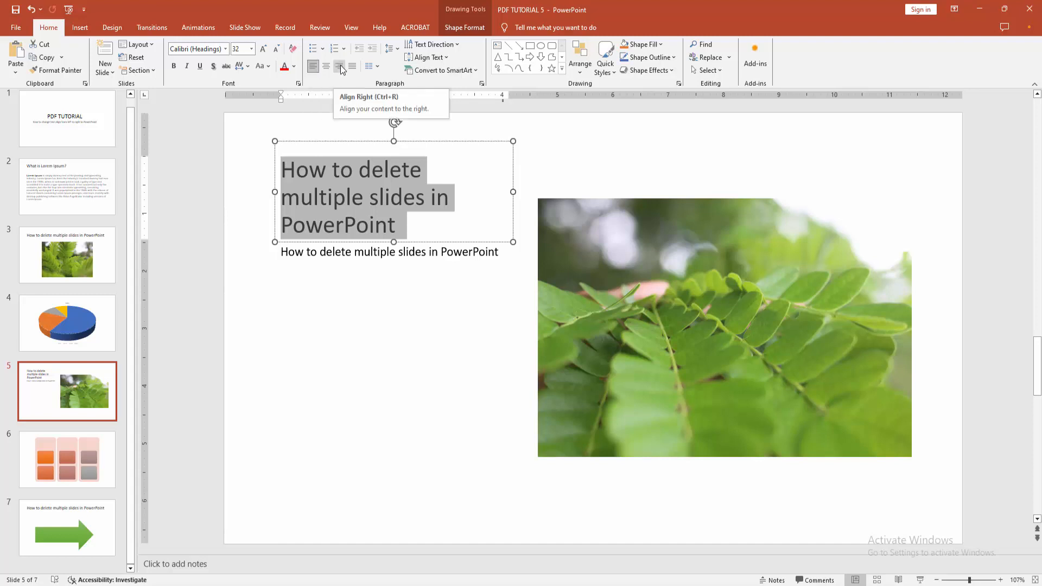
Step: Right-align the 'How to delete multiple slides in PowerPoint' title on slide 5
click(339, 66)
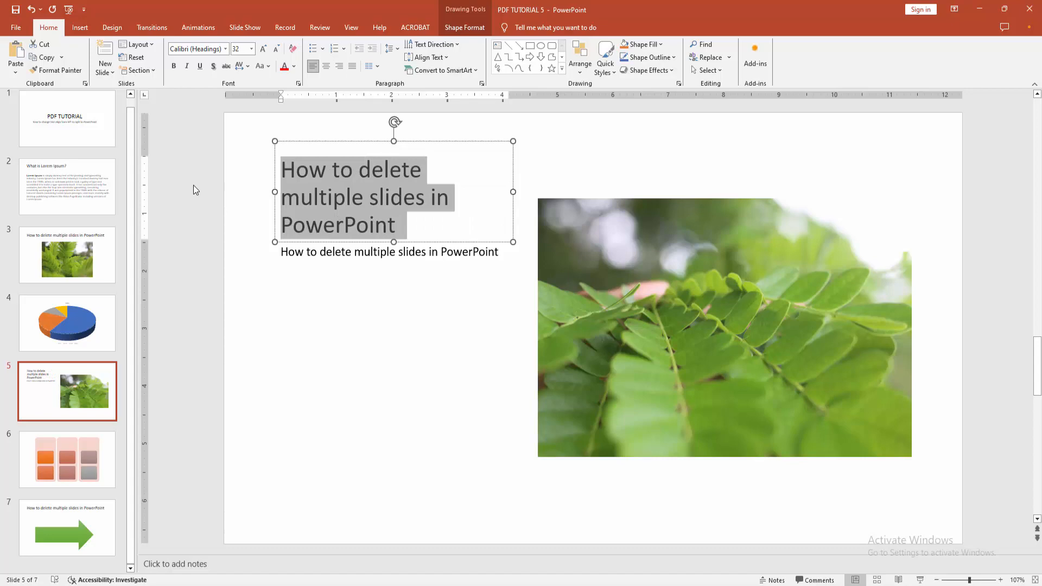
click(339, 66)
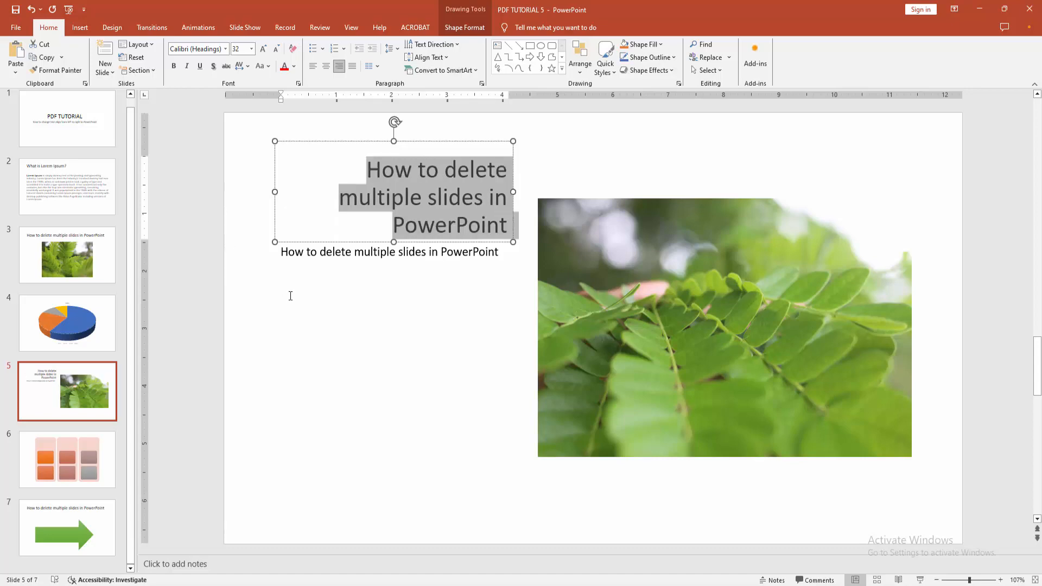
Step: Right-align the 'What is Lorem Ipsum?' heading and body on slide 2, then move to slide 3's title
click(67, 188)
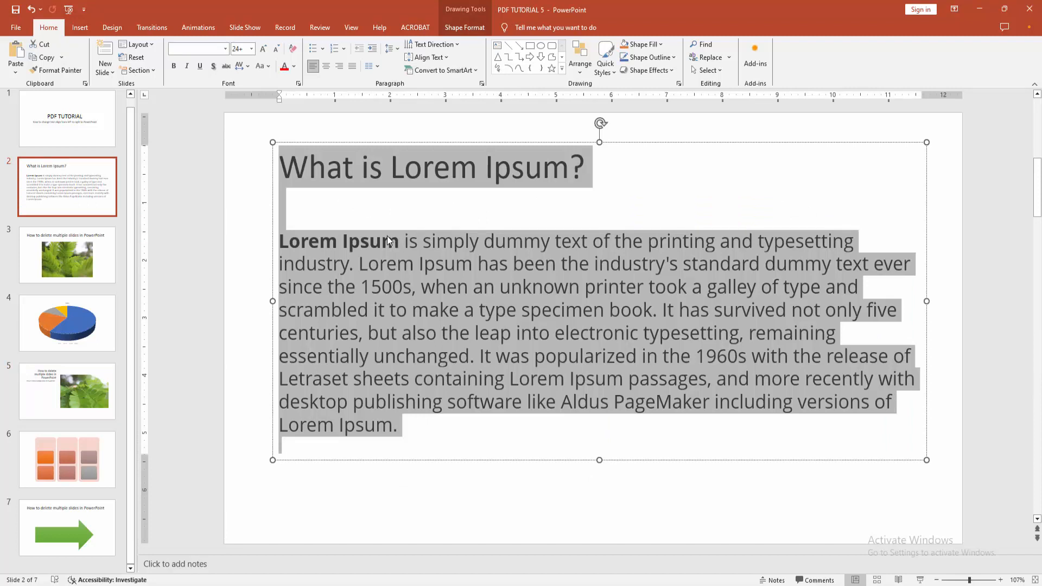
click(340, 66)
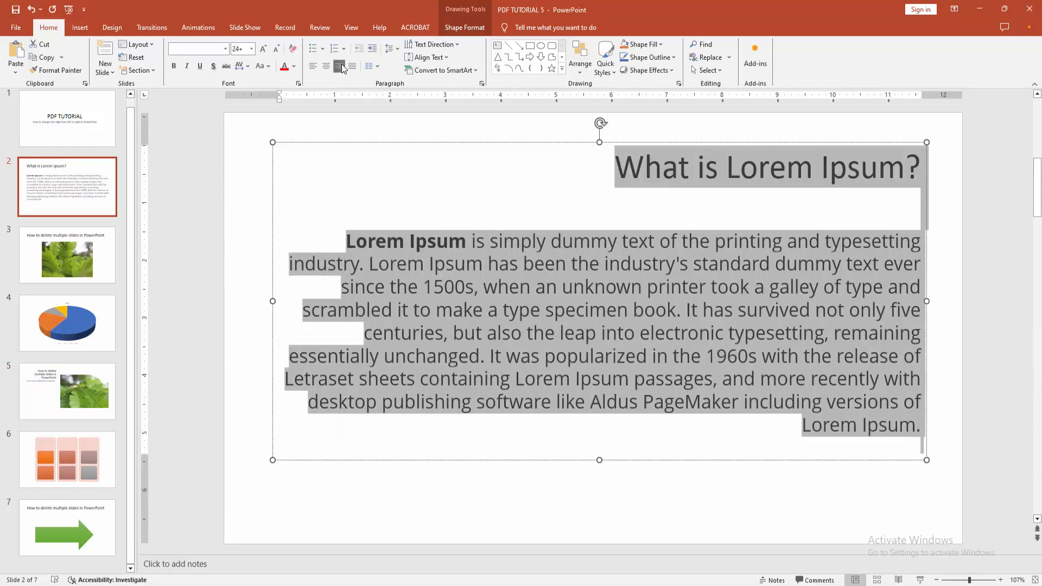
click(67, 256)
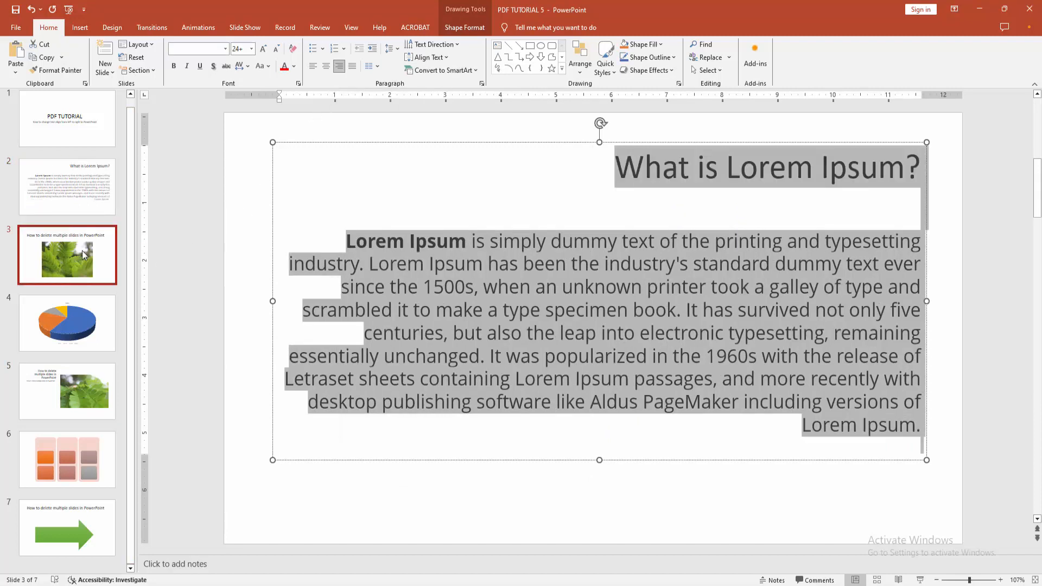
click(67, 256)
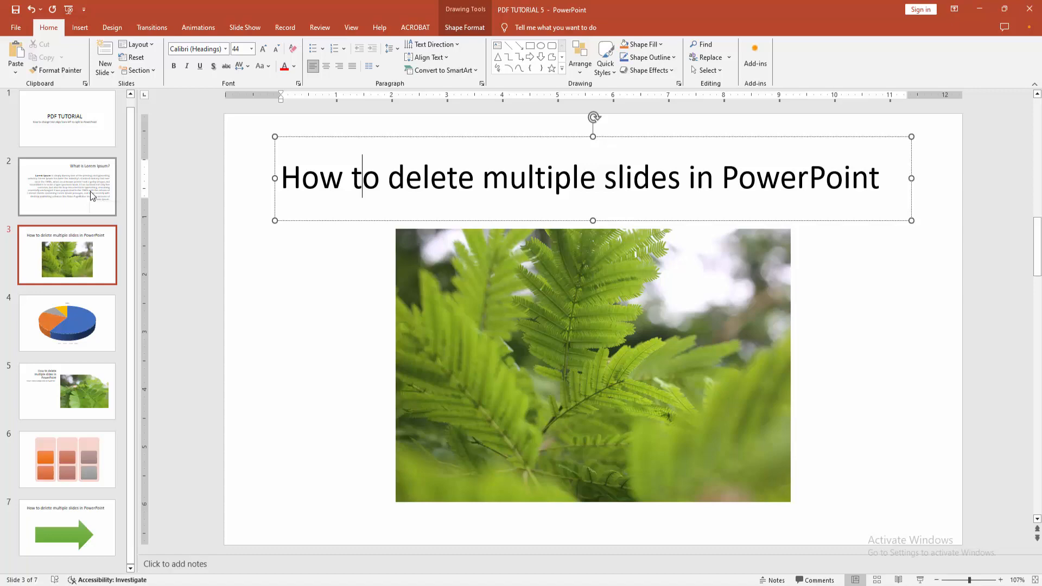
Step: Review the right-aligned text on slide 2 and slide 5, returning to slide 2
click(68, 185)
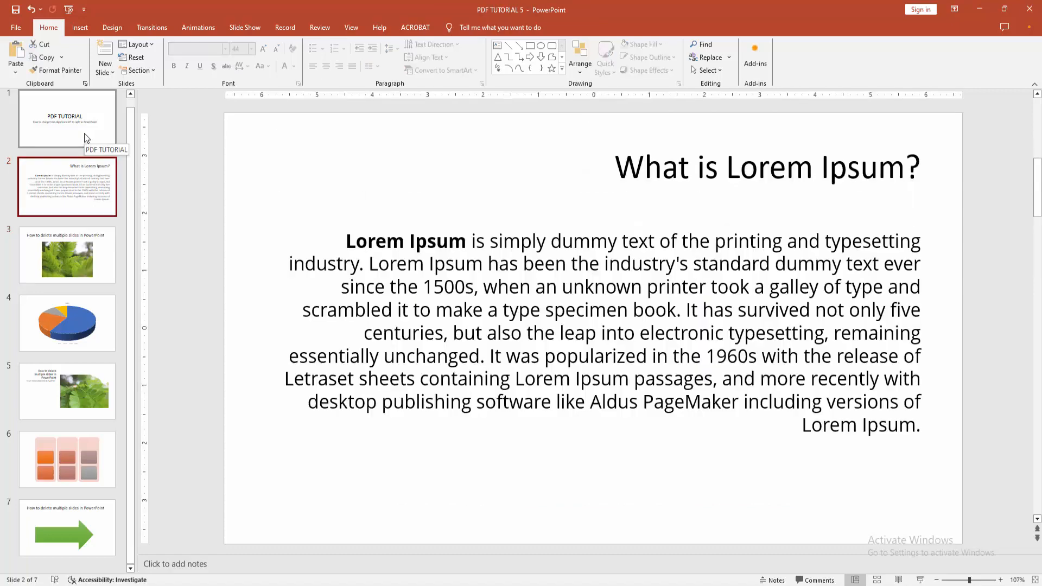
click(68, 391)
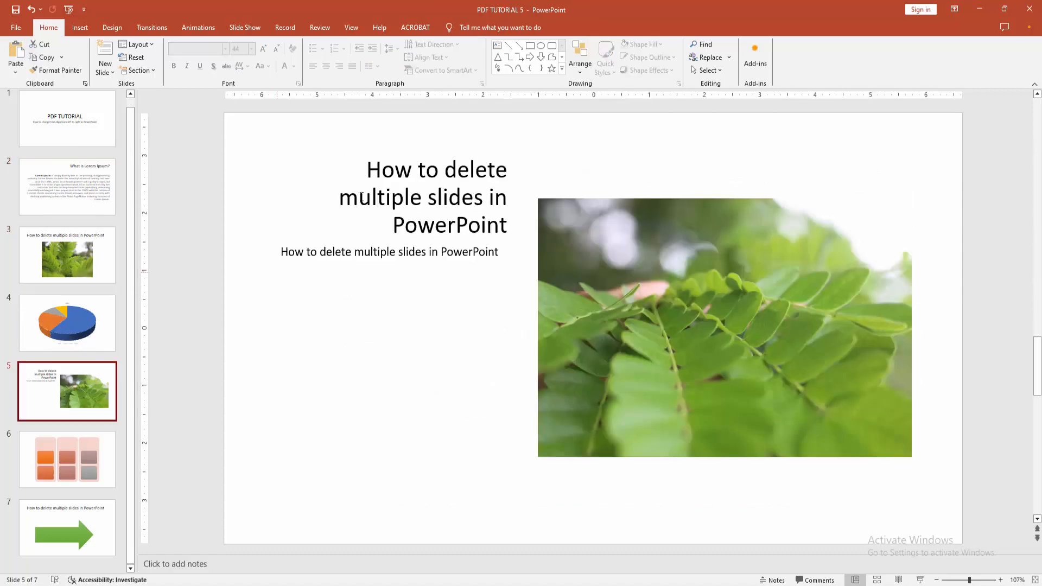
click(67, 187)
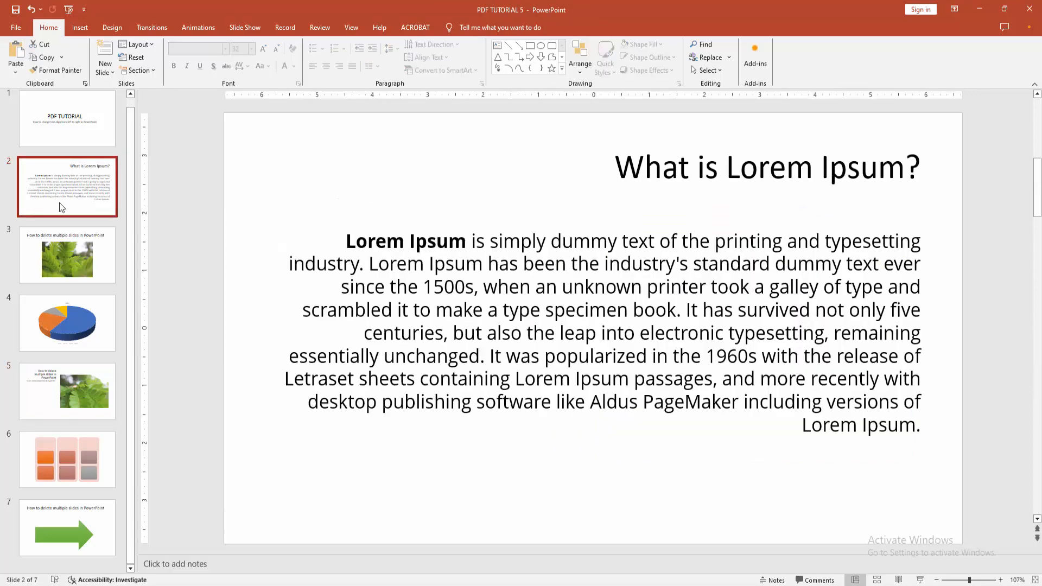